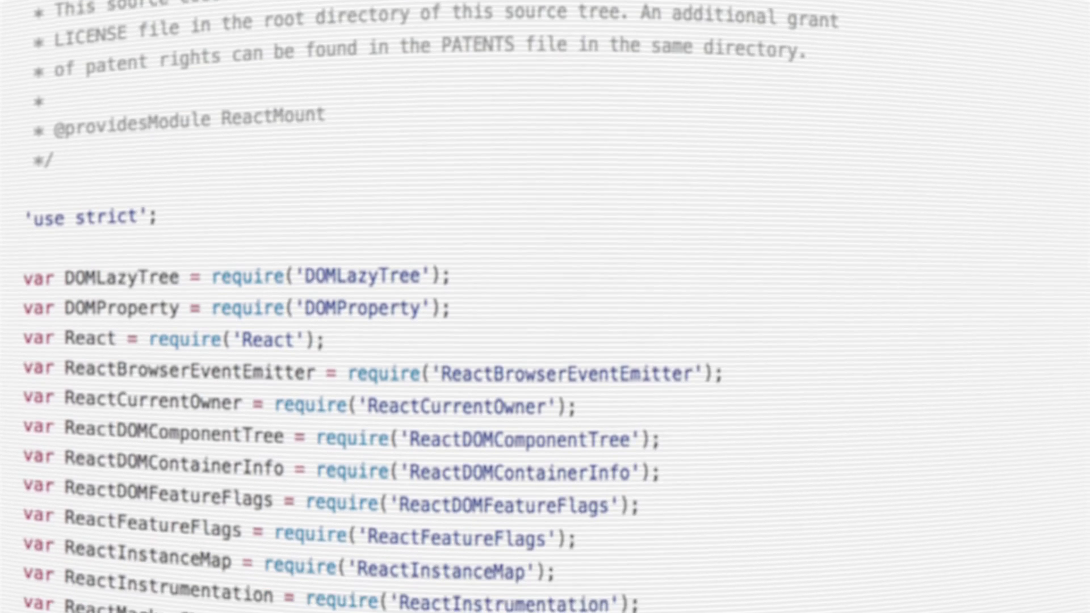
scroll("down", 3)
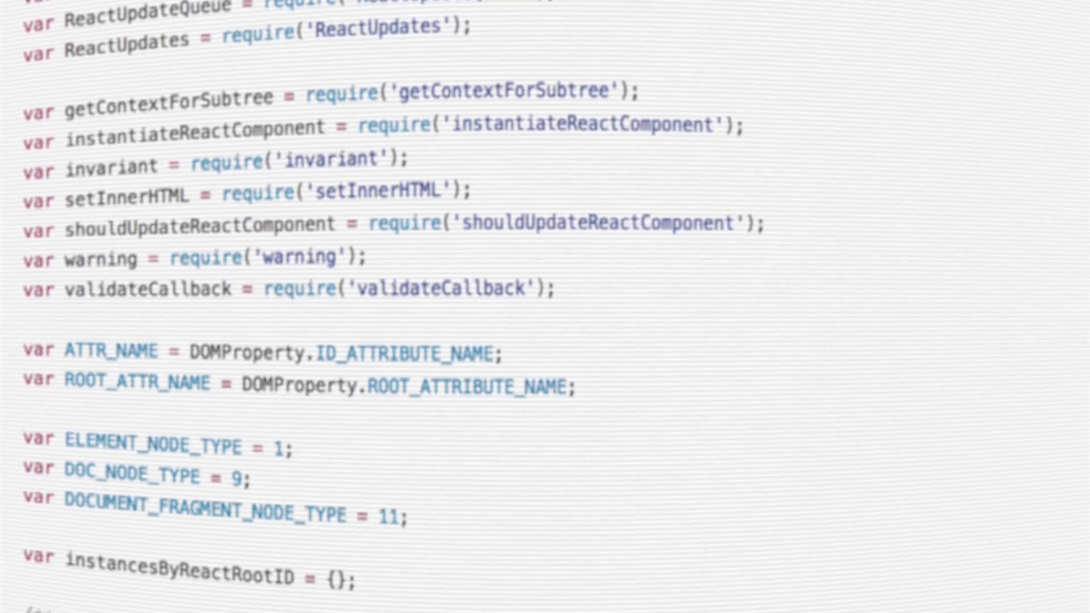
scroll("down", 3)
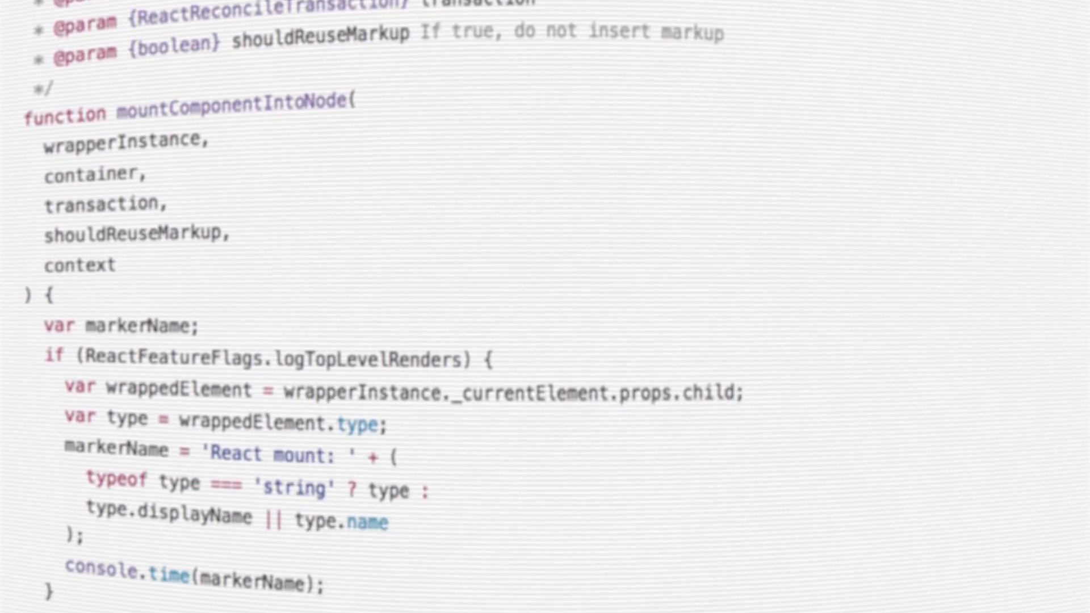
scroll("down", 3)
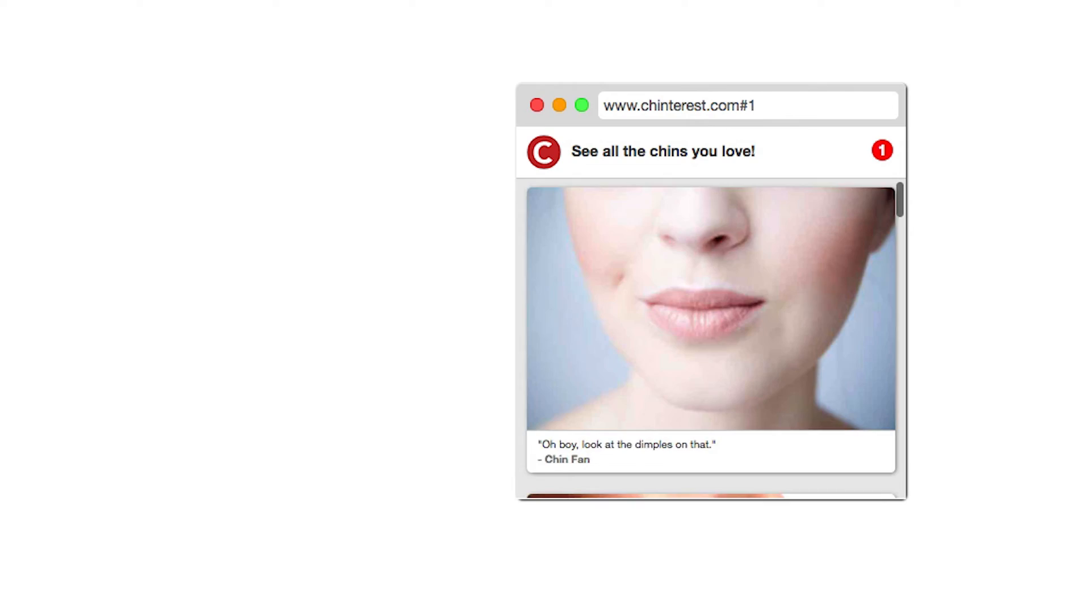
scroll("down", 3)
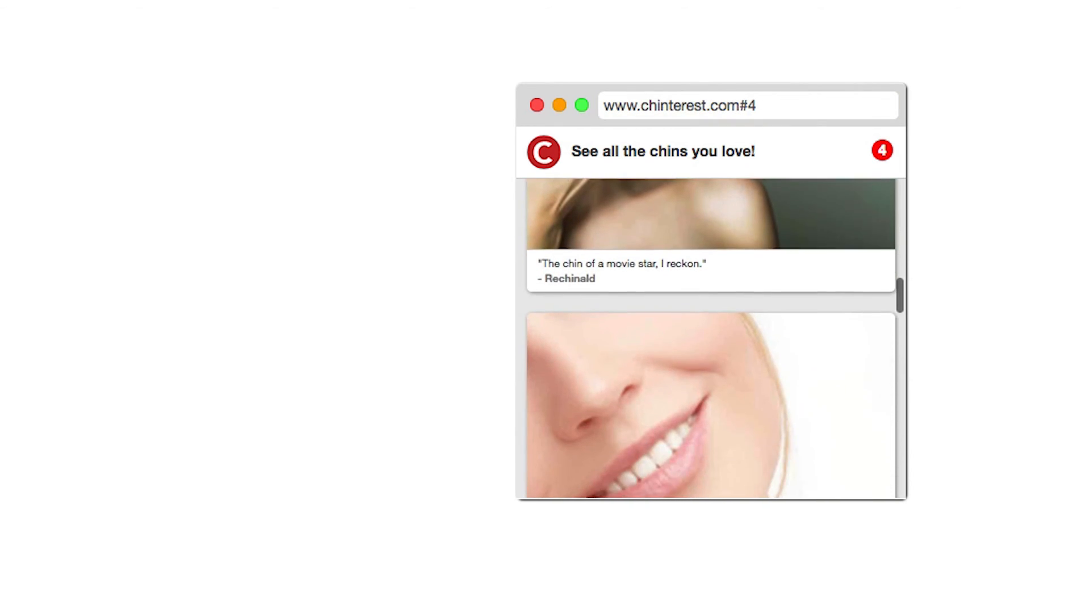
scroll("down", 3)
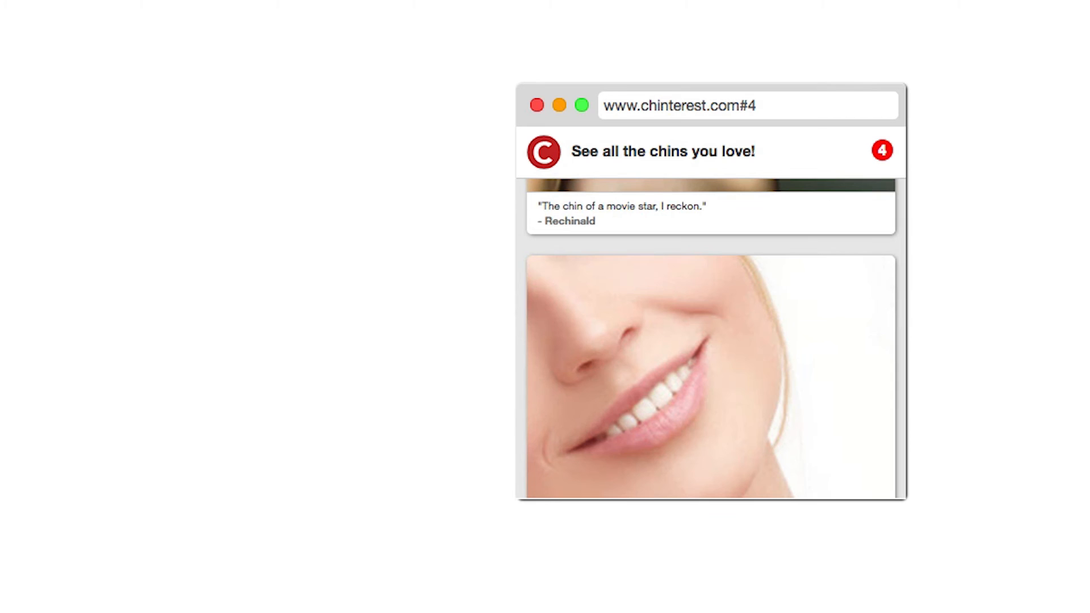